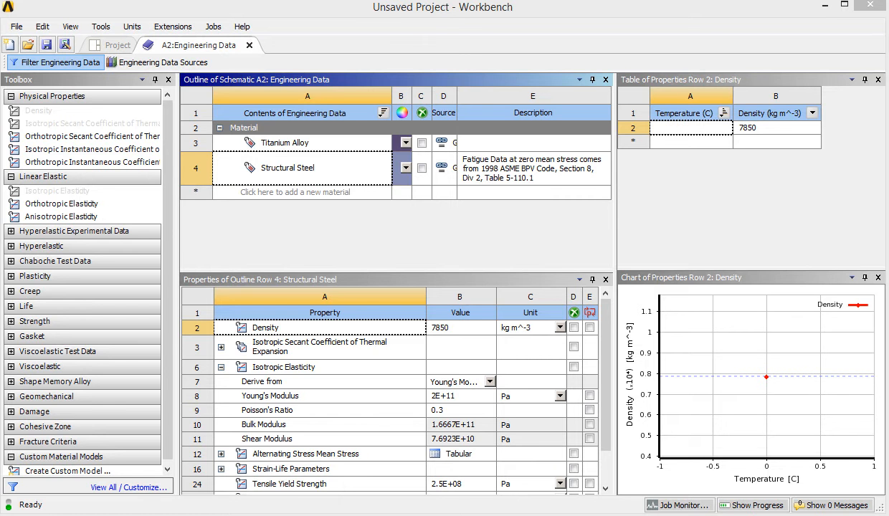
{"action": "mouse_move", "coordinate": [393, 198]}
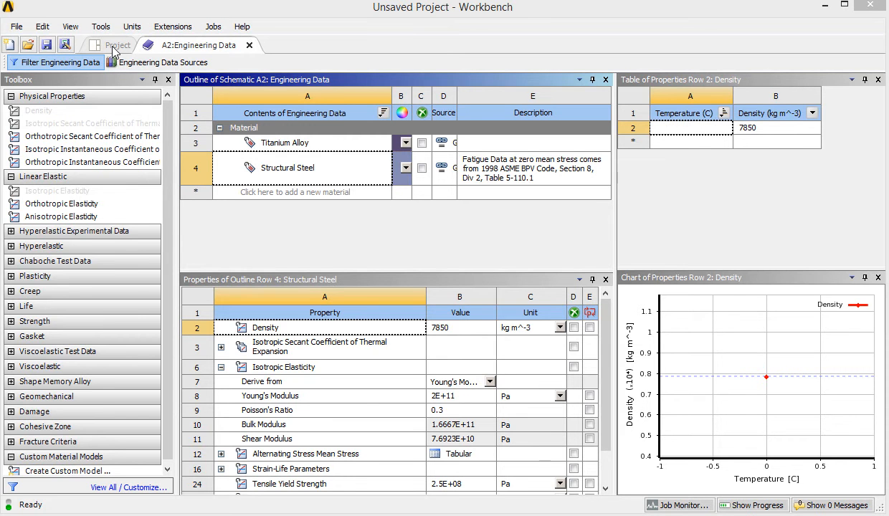
Return from Engineering Data to the Static Structural project schematic.
{"action": "left_click", "coordinate": [117, 45]}
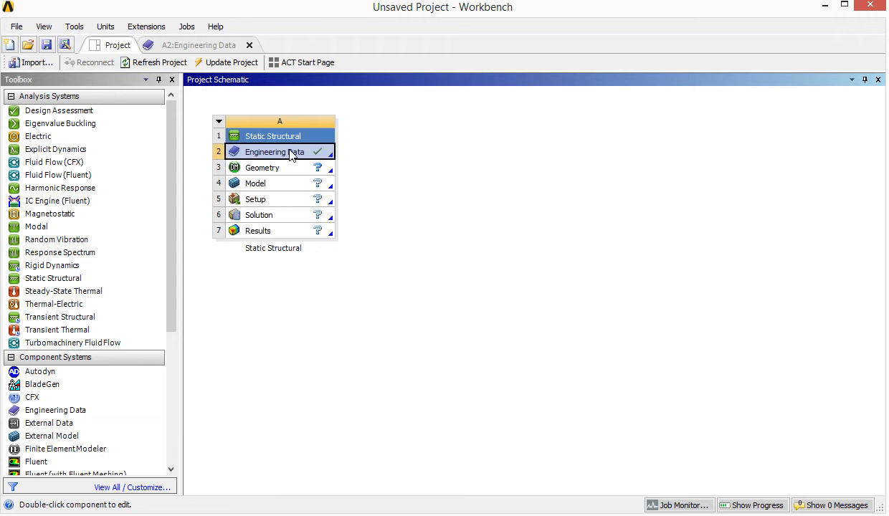
{"action": "mouse_move", "coordinate": [272, 175]}
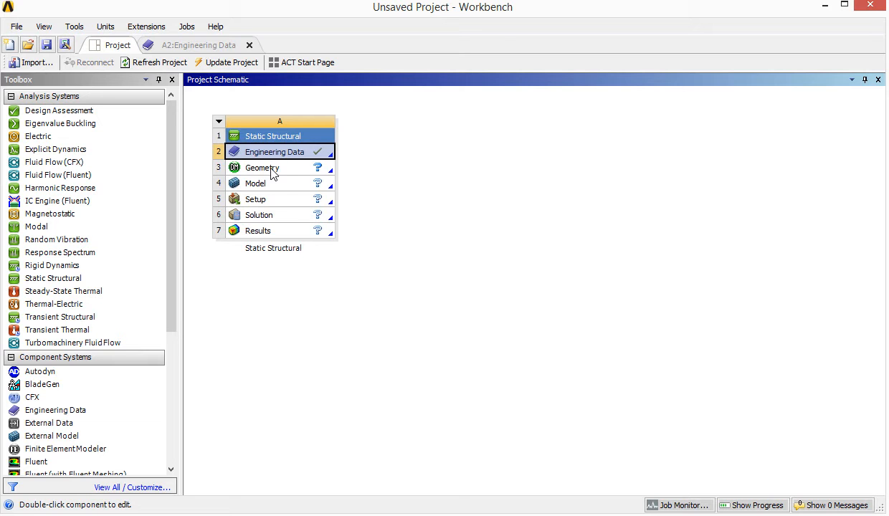
Launch DesignModeler from the Static Structural system's Geometry cell.
{"action": "double_click", "coordinate": [261, 166]}
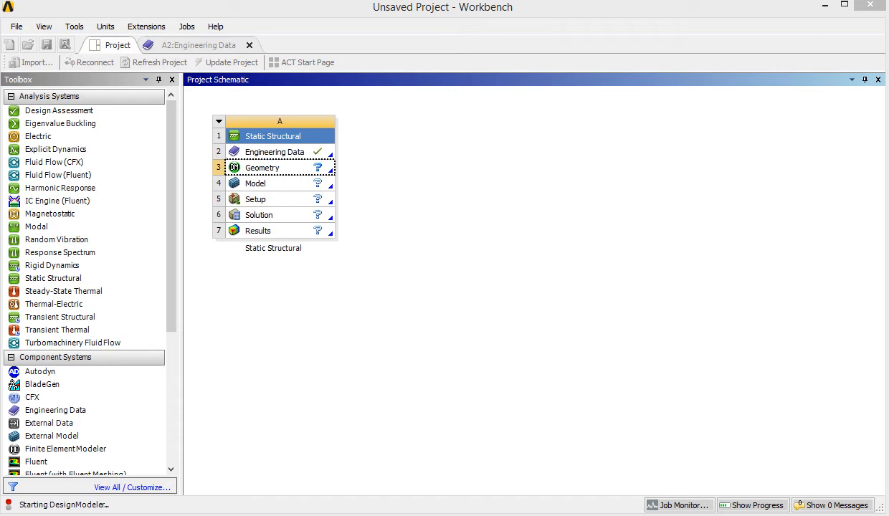
{"action": "double_click", "coordinate": [261, 168]}
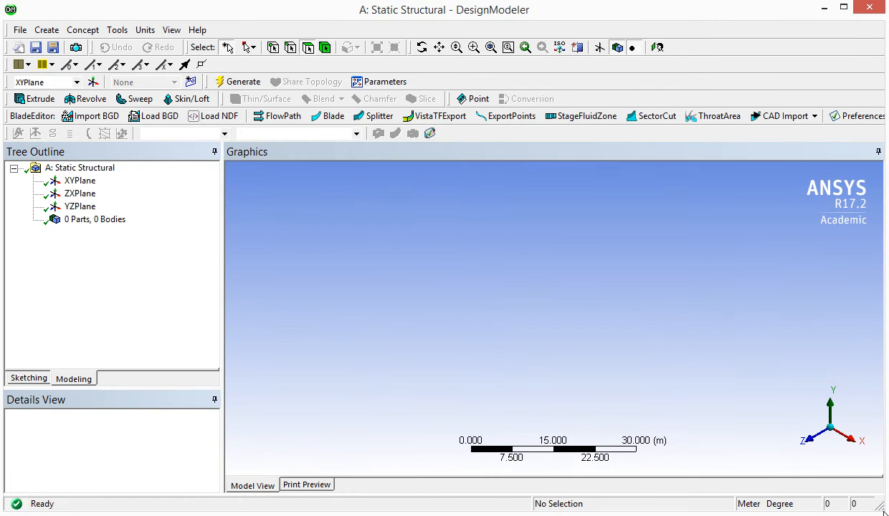
{"action": "mouse_move", "coordinate": [487, 282]}
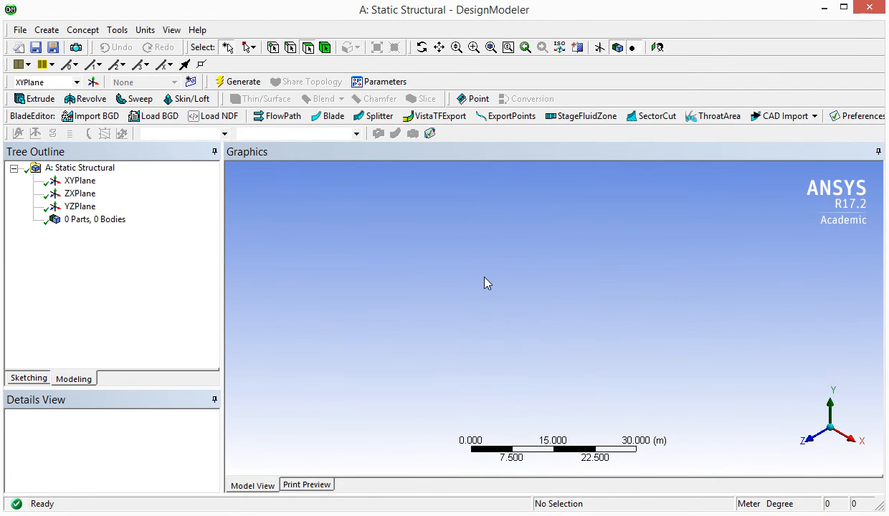
{"action": "mouse_move", "coordinate": [481, 309]}
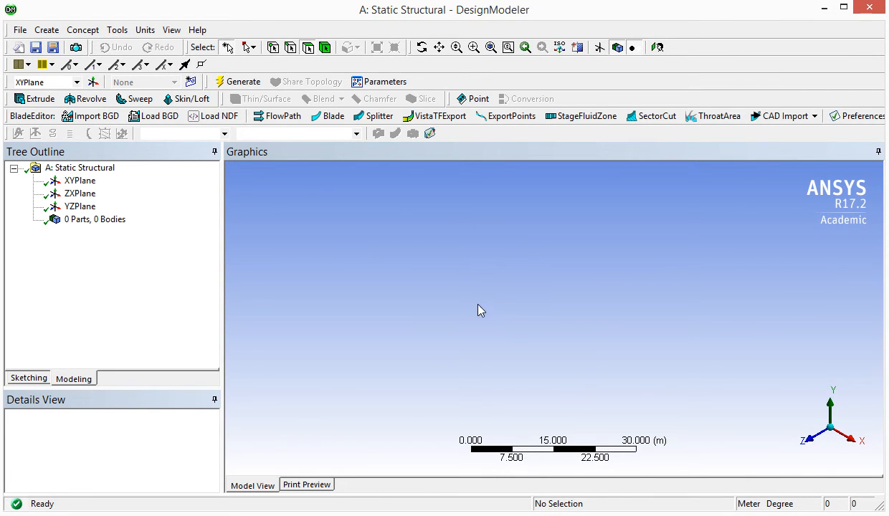
{"action": "mouse_move", "coordinate": [447, 321]}
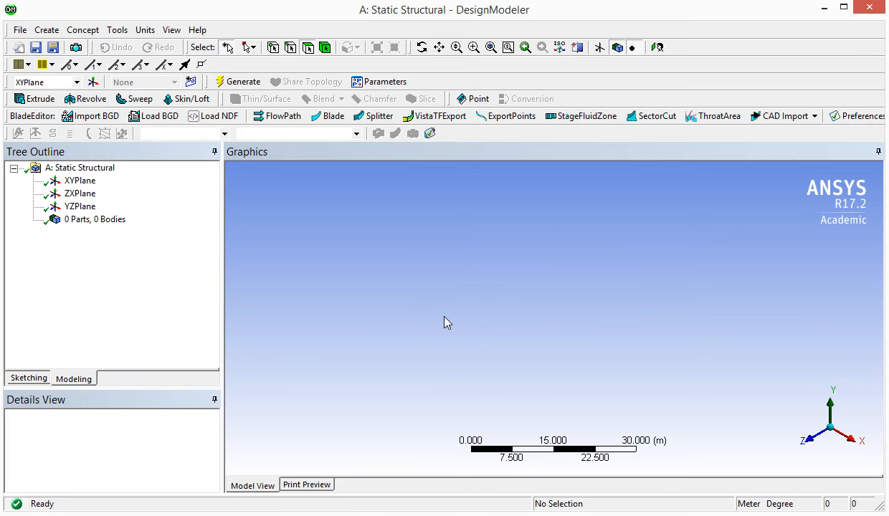
{"action": "mouse_move", "coordinate": [436, 293]}
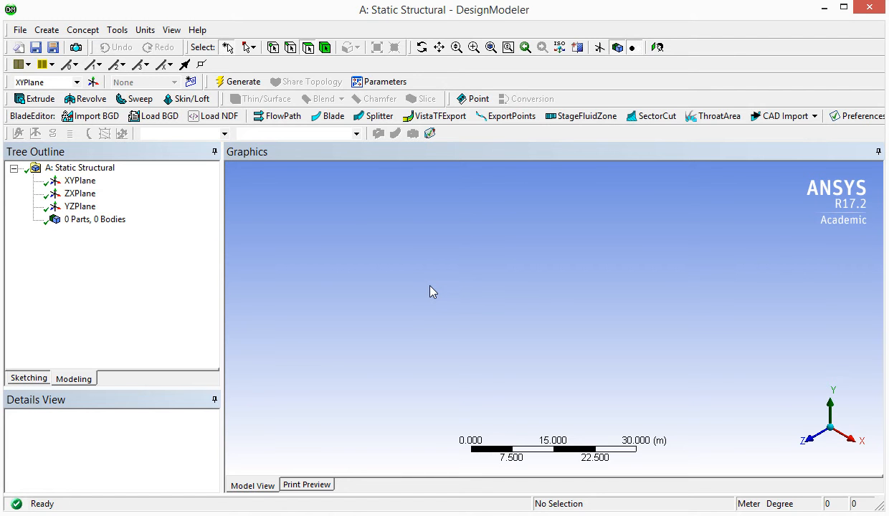
{"action": "mouse_move", "coordinate": [387, 289]}
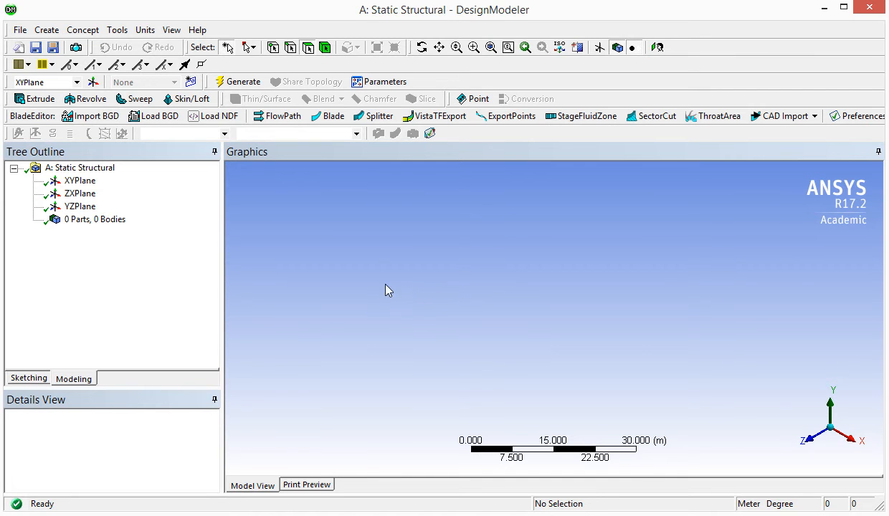
{"action": "mouse_move", "coordinate": [355, 279]}
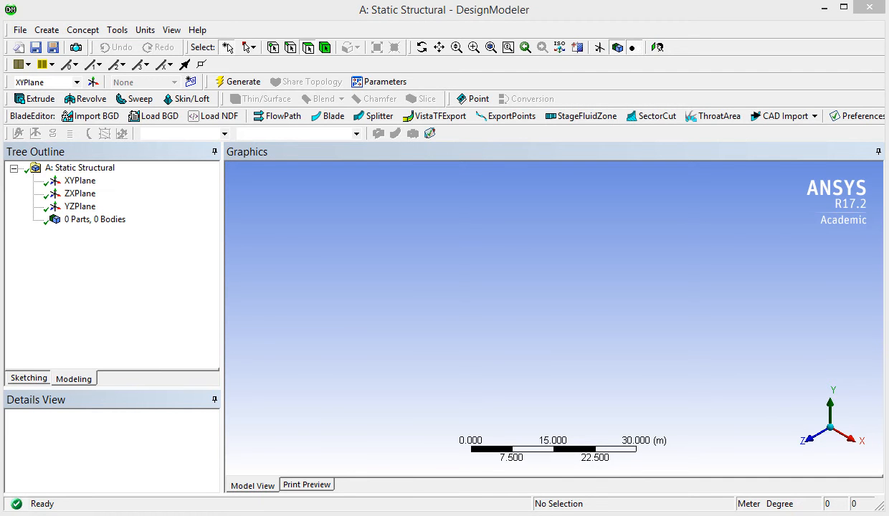
{"action": "mouse_move", "coordinate": [278, 222]}
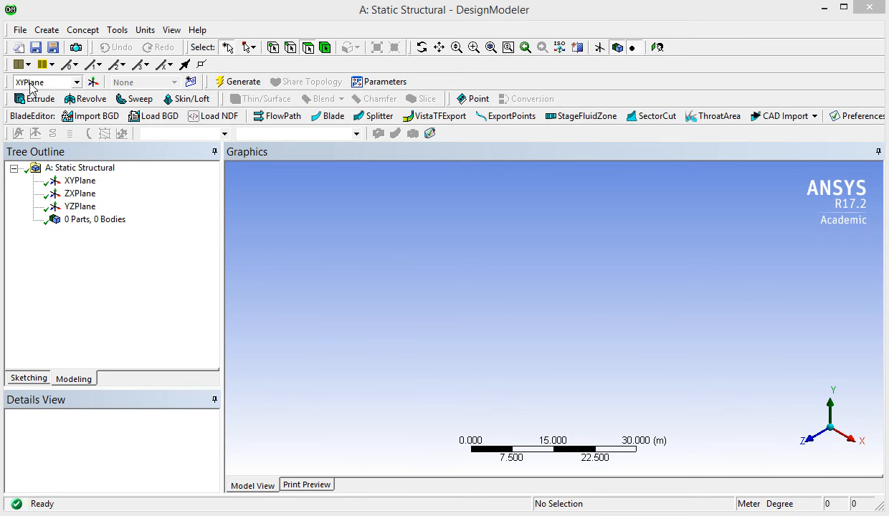
Start Import External Geometry File from the File menu.
{"action": "left_click", "coordinate": [20, 29]}
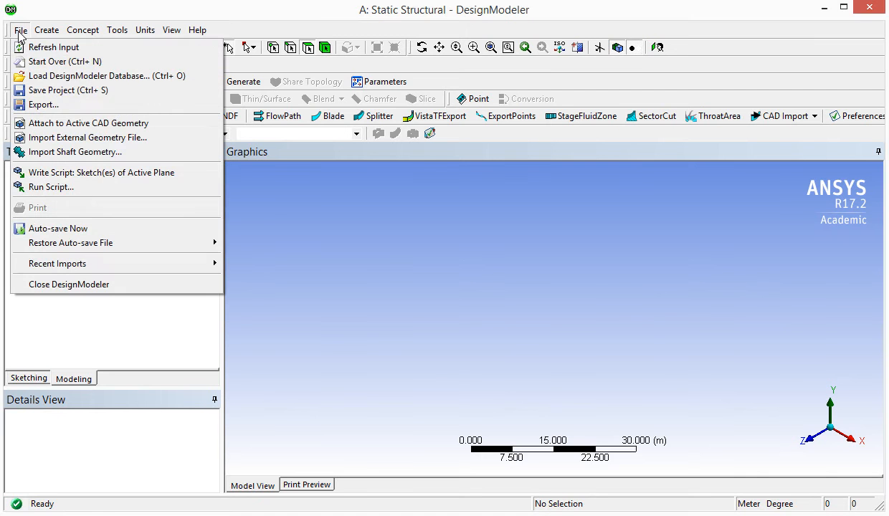
{"action": "mouse_move", "coordinate": [87, 137]}
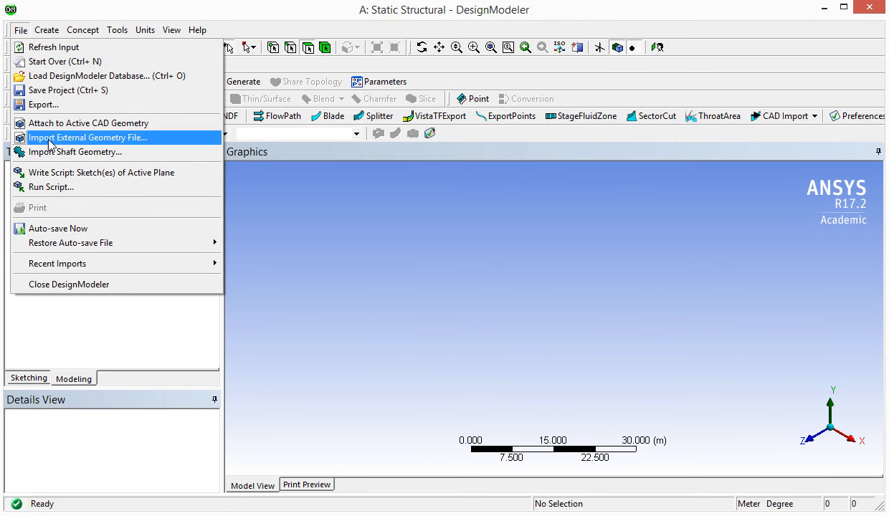
{"action": "mouse_move", "coordinate": [79, 147]}
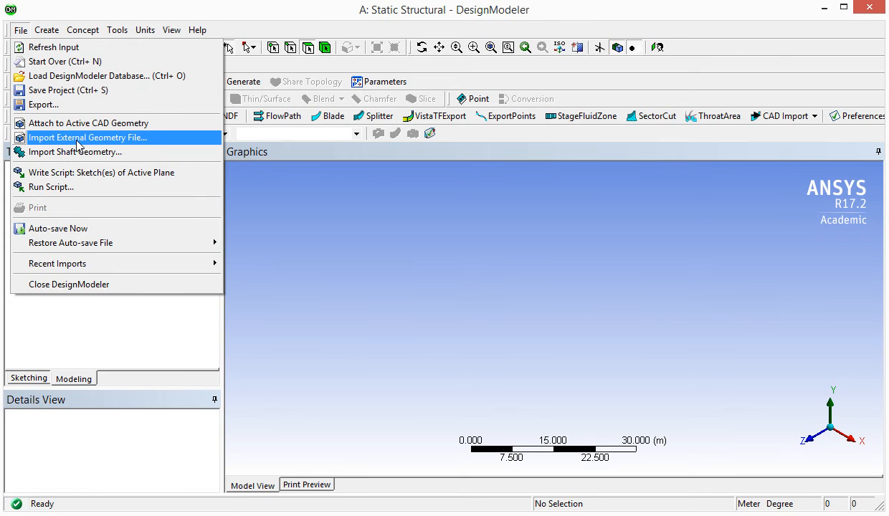
{"action": "left_click", "coordinate": [86, 137]}
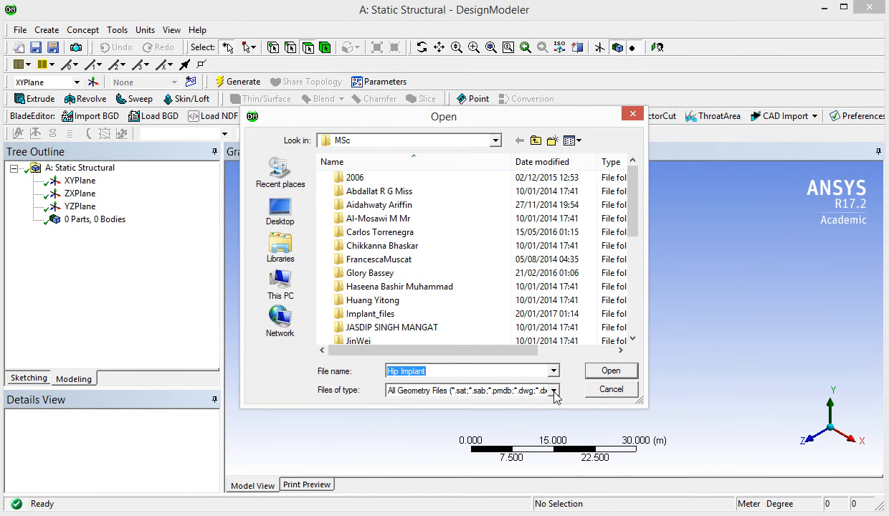
Filter the import browser to STEP (*.step;*.stp) files and select Hip Implant.
{"action": "left_click", "coordinate": [554, 390]}
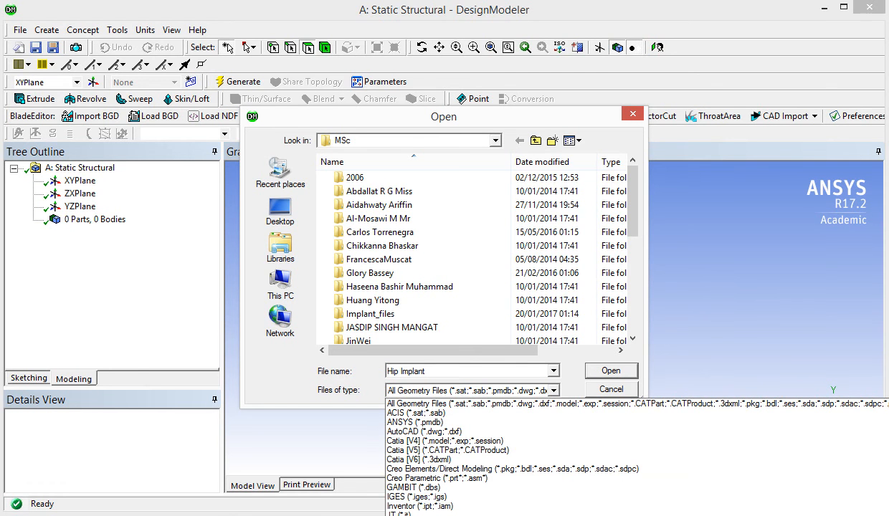
{"action": "mouse_move", "coordinate": [424, 413]}
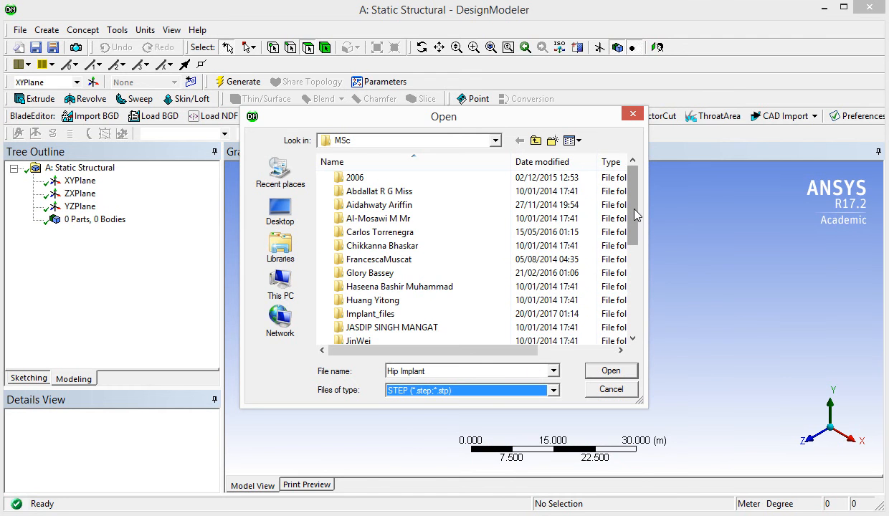
{"action": "scroll", "scroll_direction": "down", "scroll_amount": 3}
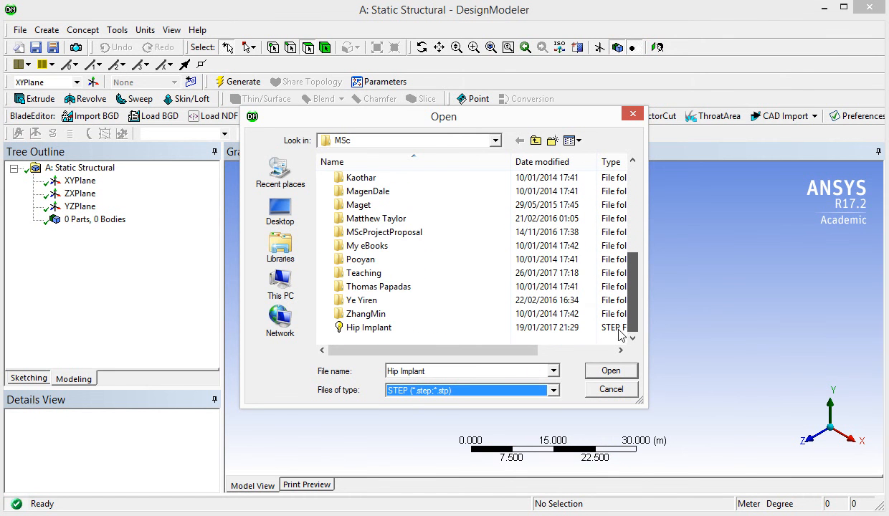
{"action": "left_click", "coordinate": [370, 327]}
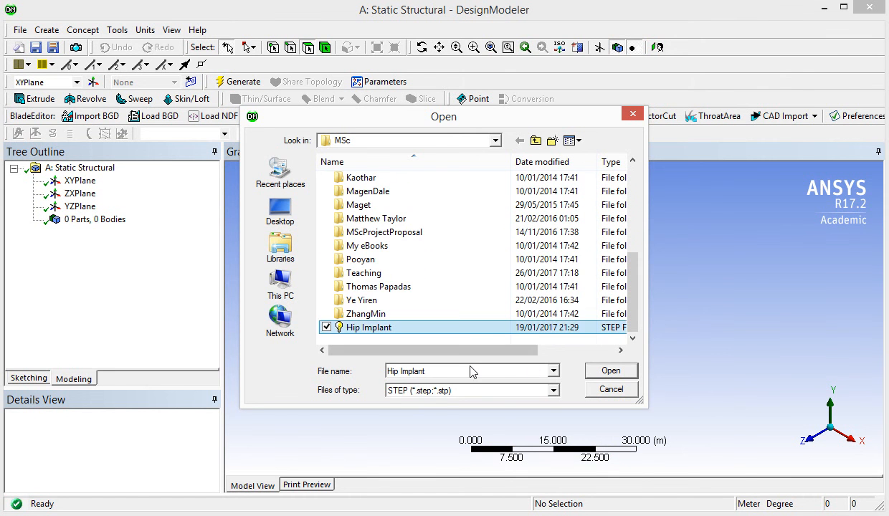
{"action": "mouse_move", "coordinate": [517, 433]}
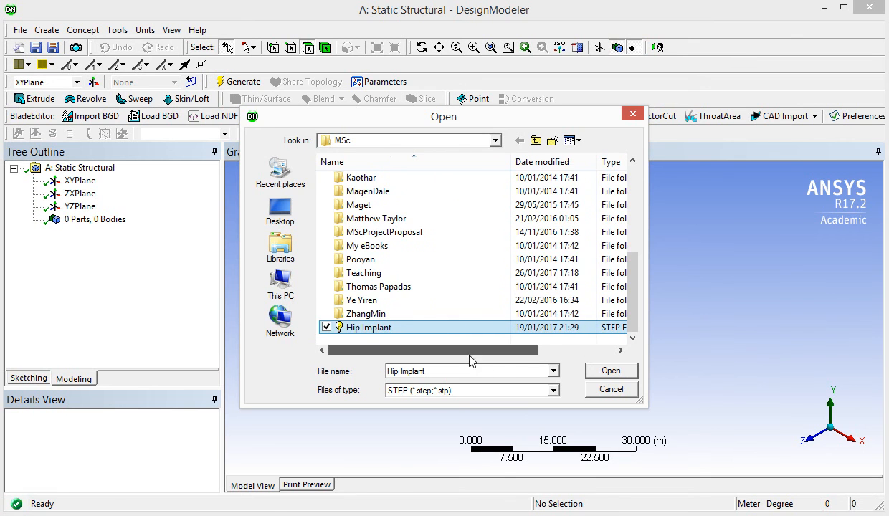
Import the Hip Implant STEP file as Import1 and Generate it into one part, one body.
{"action": "left_click", "coordinate": [610, 369]}
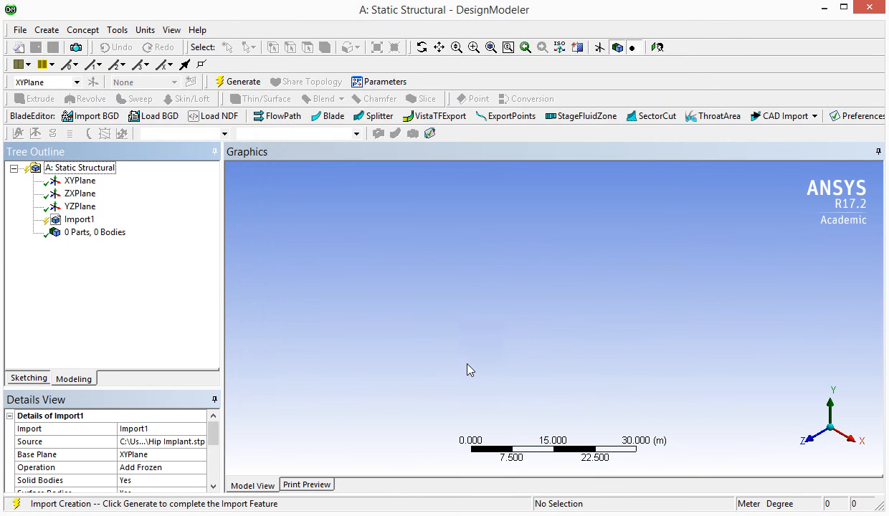
{"action": "mouse_move", "coordinate": [384, 376]}
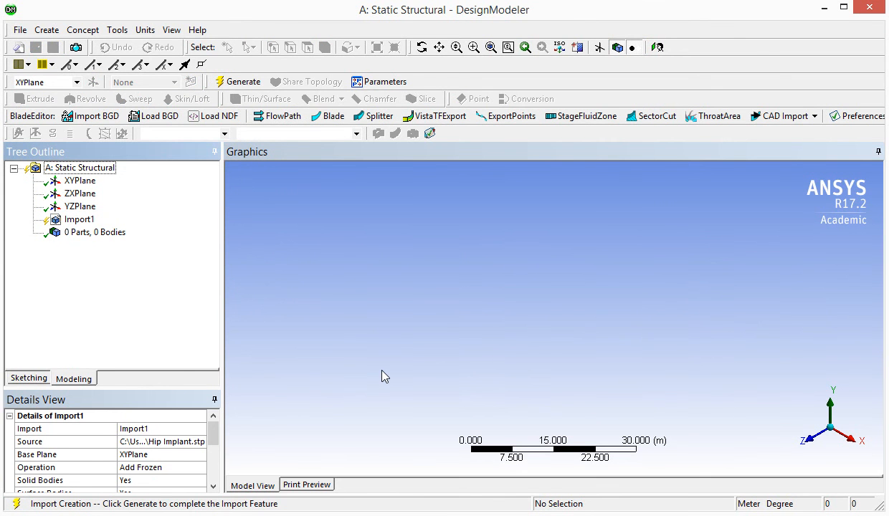
{"action": "mouse_move", "coordinate": [393, 342]}
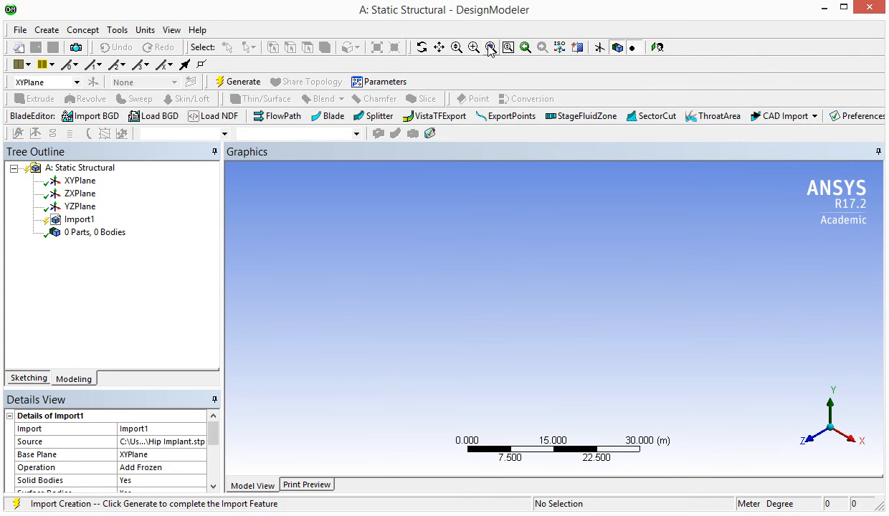
{"action": "mouse_move", "coordinate": [85, 232]}
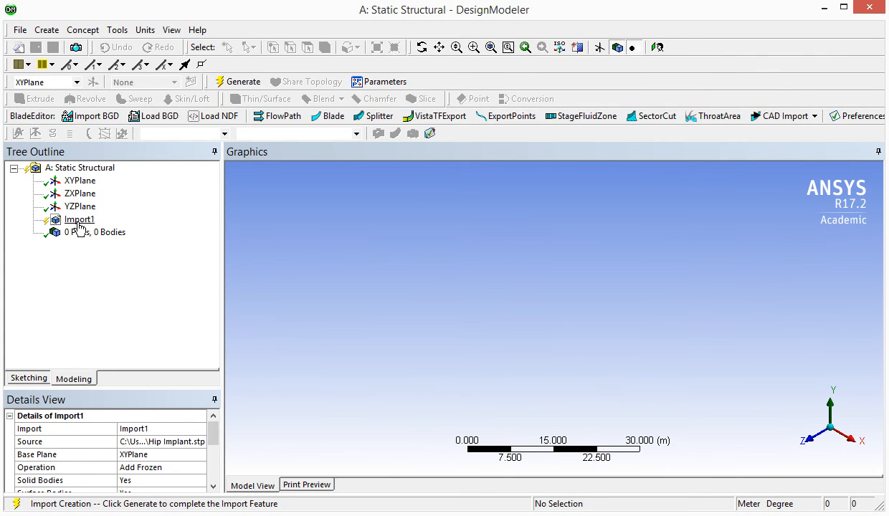
{"action": "left_click", "coordinate": [80, 220]}
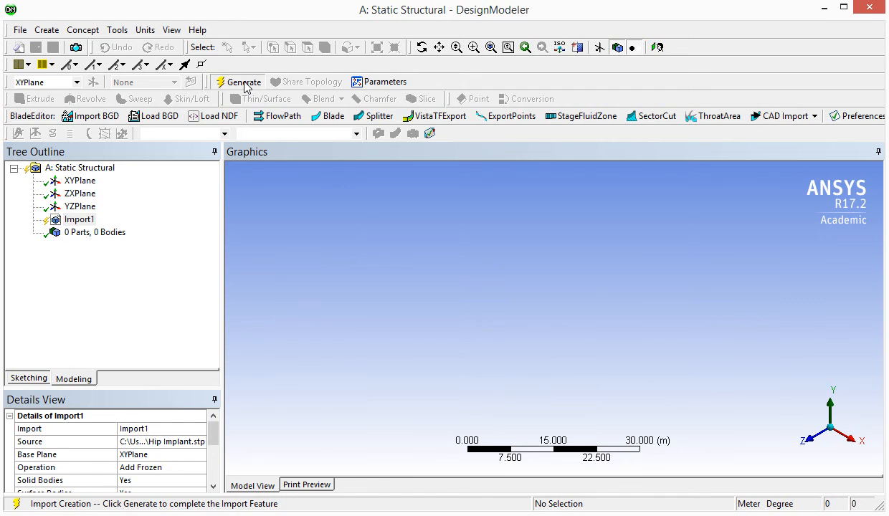
{"action": "left_click", "coordinate": [242, 80]}
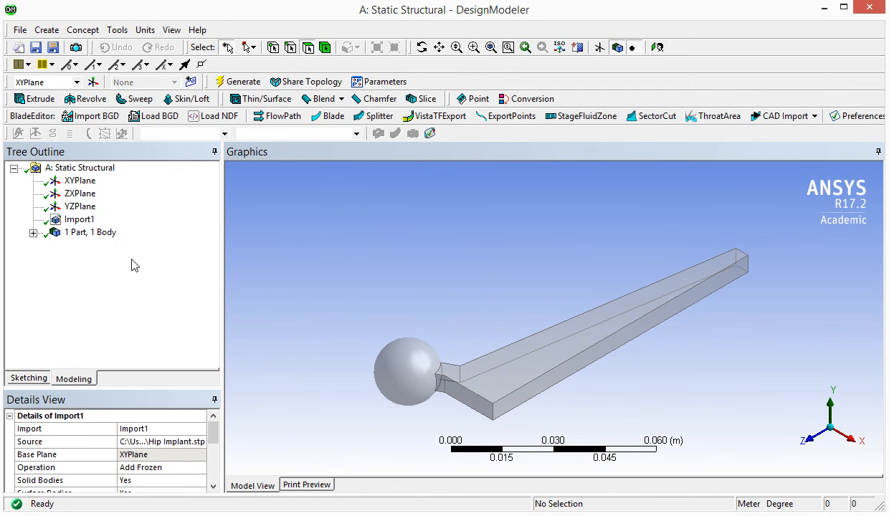
{"action": "mouse_move", "coordinate": [65, 228]}
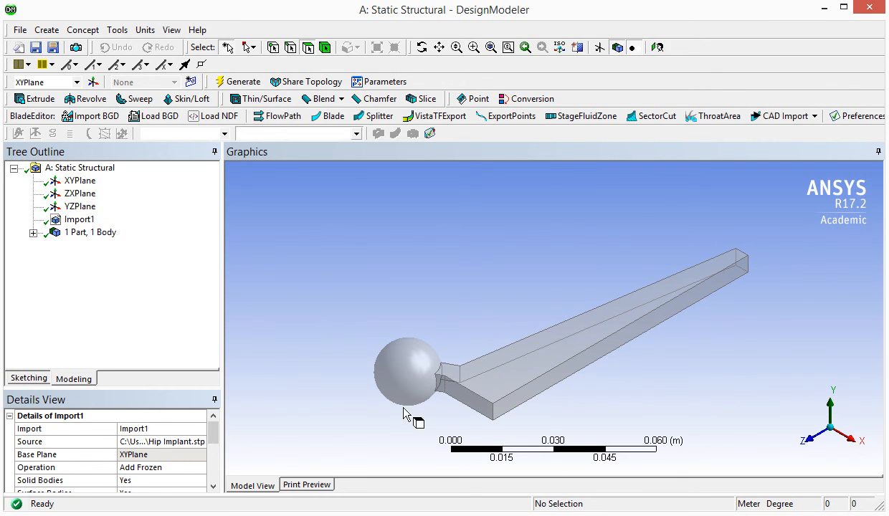
{"action": "mouse_move", "coordinate": [503, 433]}
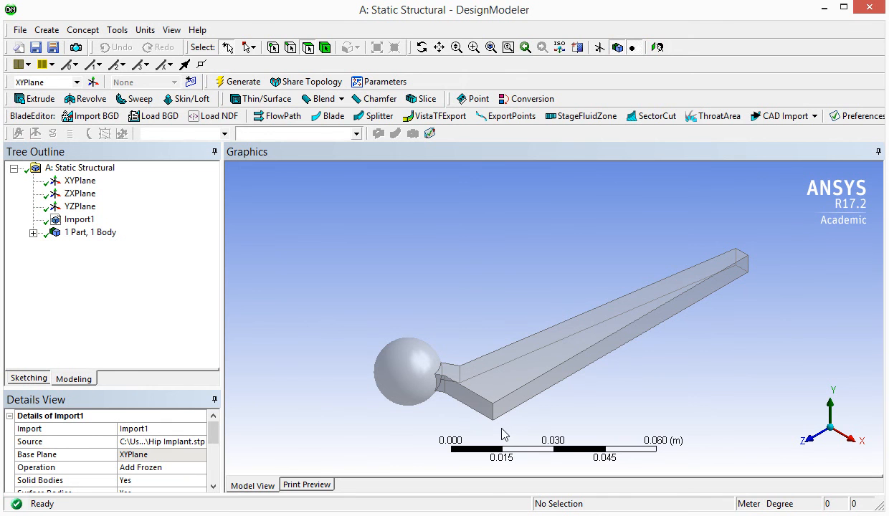
{"action": "mouse_move", "coordinate": [547, 379]}
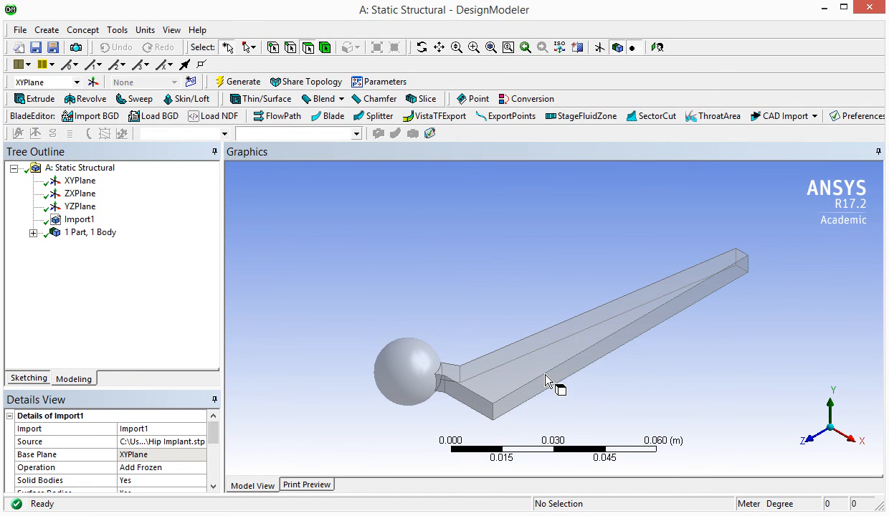
Orbit the hip implant to view its side profile, underside and upturned stem.
{"action": "left_click_drag", "start_coordinate": [547, 379], "coordinate": [546, 337]}
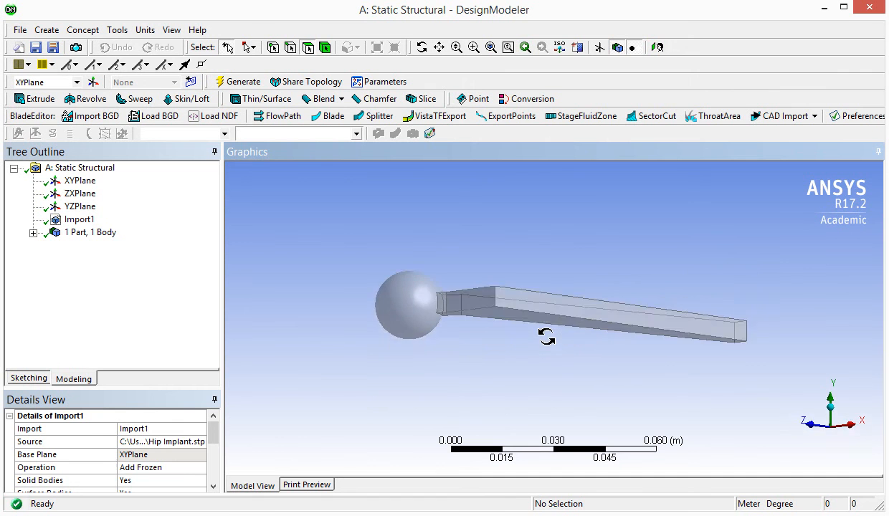
{"action": "left_click_drag", "start_coordinate": [546, 336], "coordinate": [459, 286]}
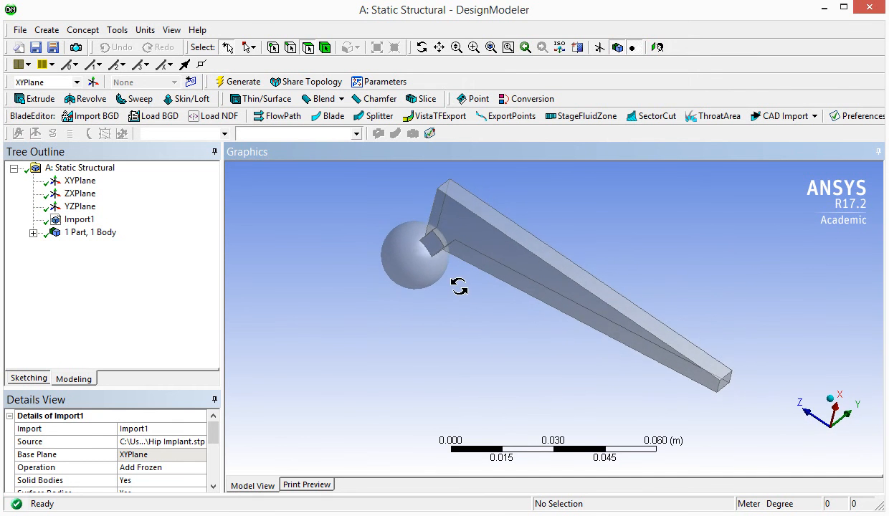
{"action": "left_click_drag", "start_coordinate": [458, 287], "coordinate": [625, 270]}
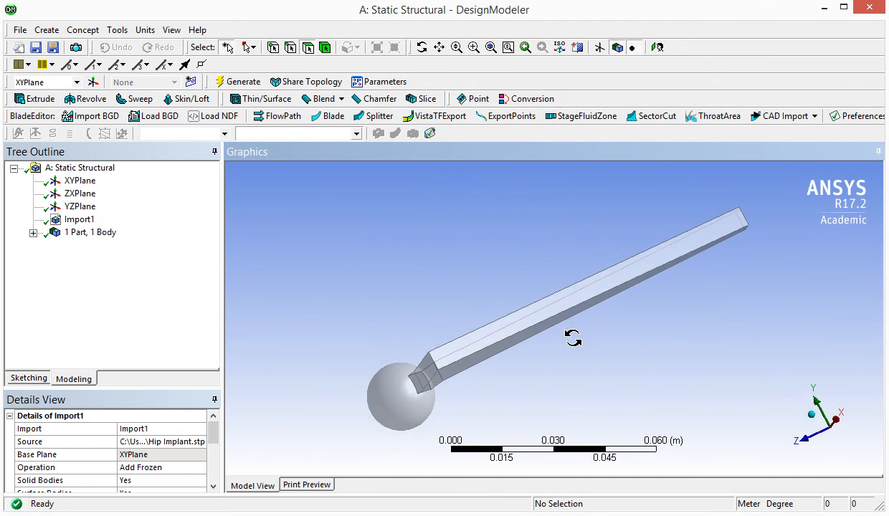
{"action": "left_click_drag", "start_coordinate": [573, 338], "coordinate": [585, 285]}
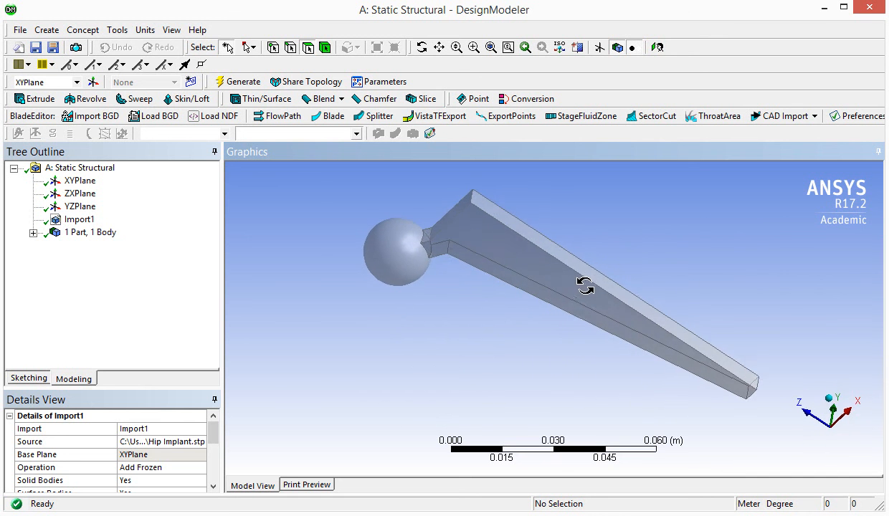
{"action": "left_click_drag", "start_coordinate": [585, 286], "coordinate": [585, 303]}
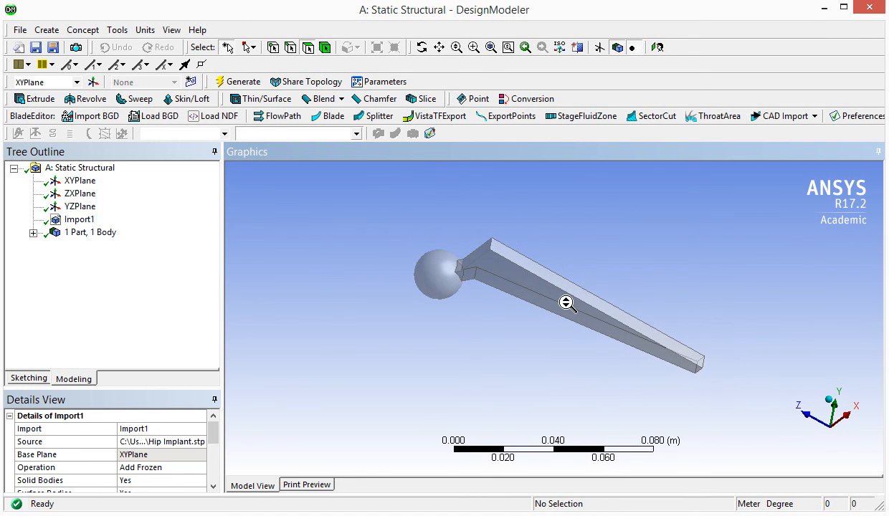
Zoom in on the implant and tilt it to view the flat stem face.
{"action": "scroll", "scroll_direction": "up", "scroll_amount": 3}
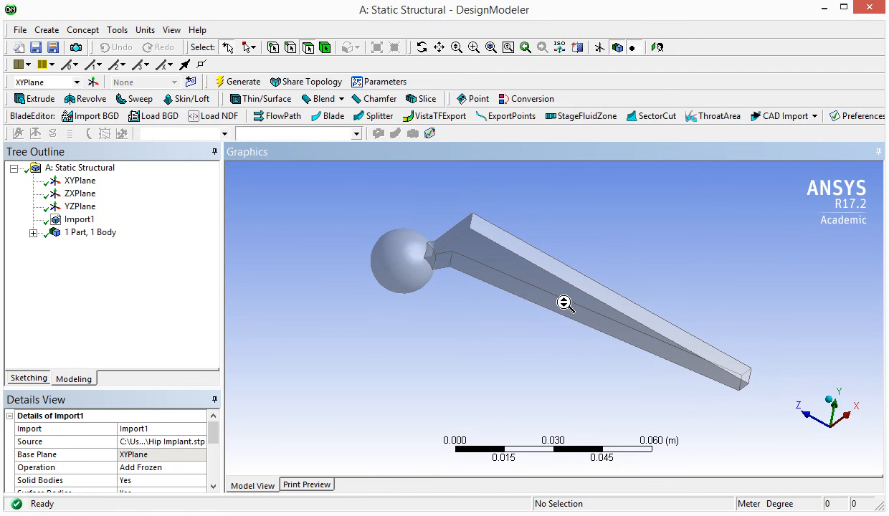
{"action": "mouse_move", "coordinate": [566, 313]}
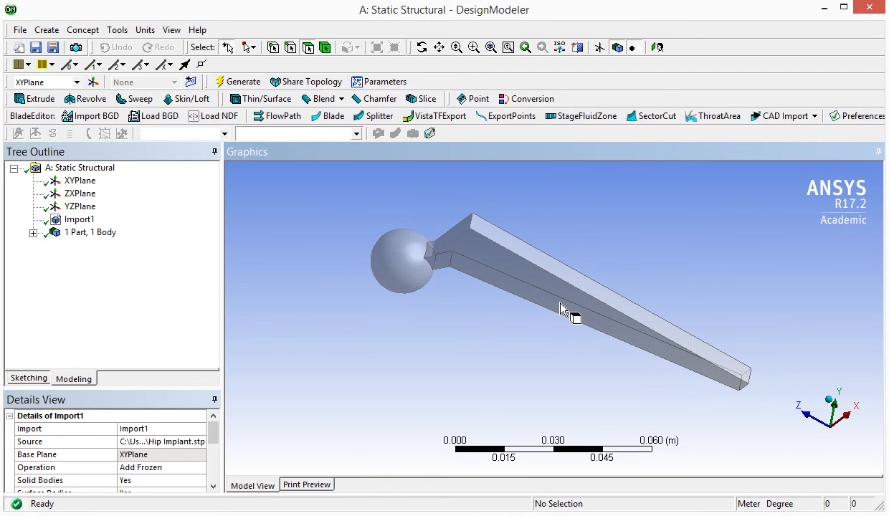
{"action": "left_click_drag", "start_coordinate": [566, 310], "coordinate": [594, 290]}
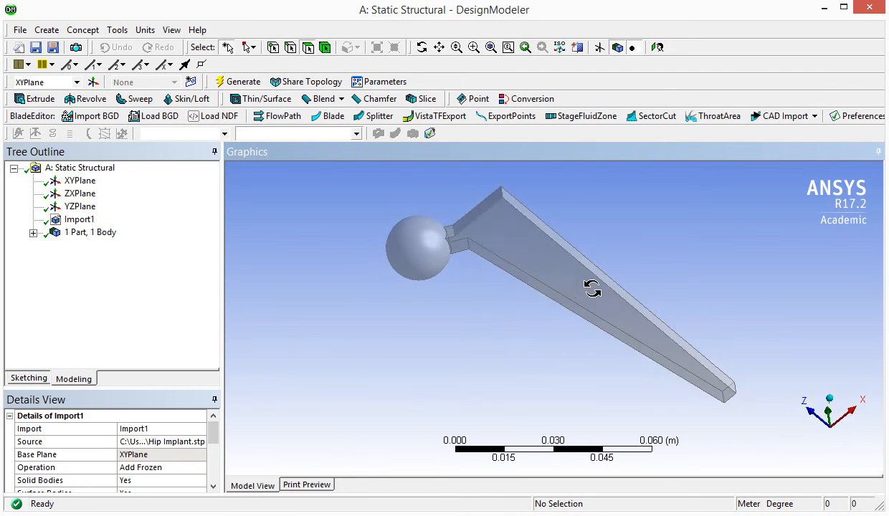
{"action": "left_click_drag", "start_coordinate": [590, 290], "coordinate": [560, 289]}
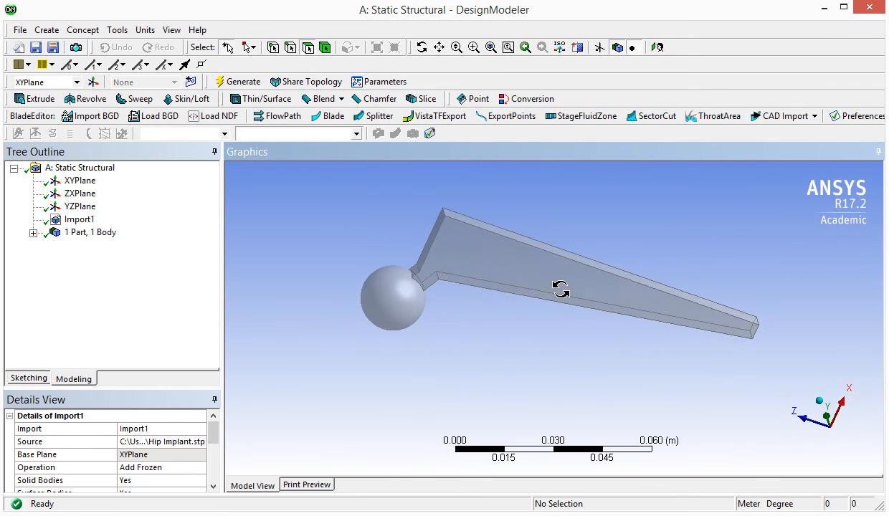
{"action": "left_click_drag", "start_coordinate": [561, 290], "coordinate": [568, 295]}
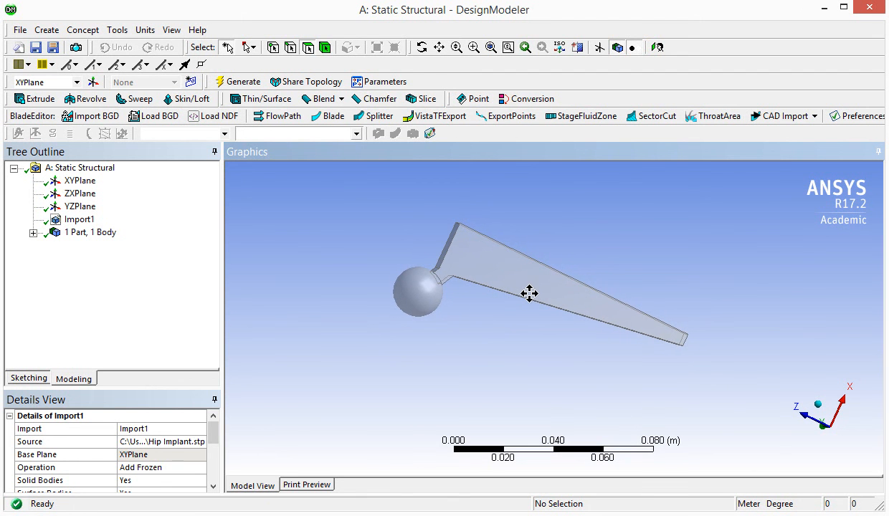
Pan the implant right and left, then settle it near the view centre.
{"action": "left_click_drag", "start_coordinate": [529, 292], "coordinate": [606, 296]}
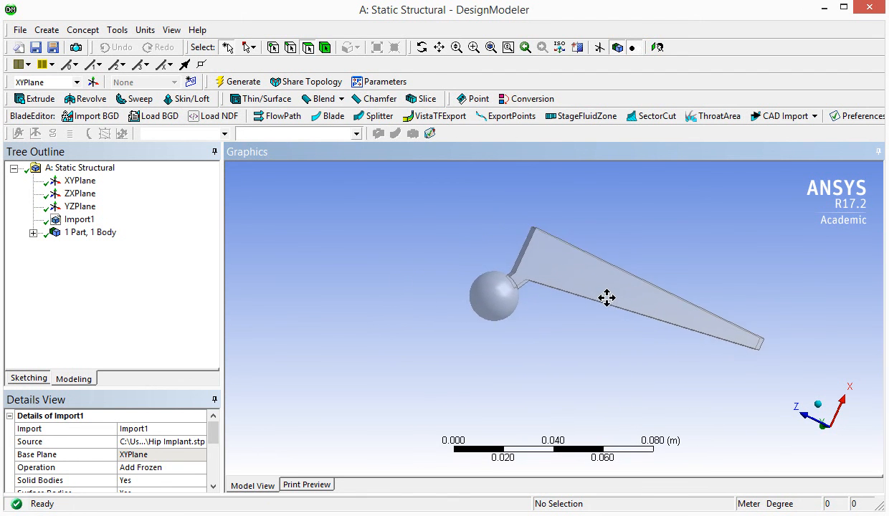
{"action": "left_click_drag", "start_coordinate": [608, 297], "coordinate": [544, 292]}
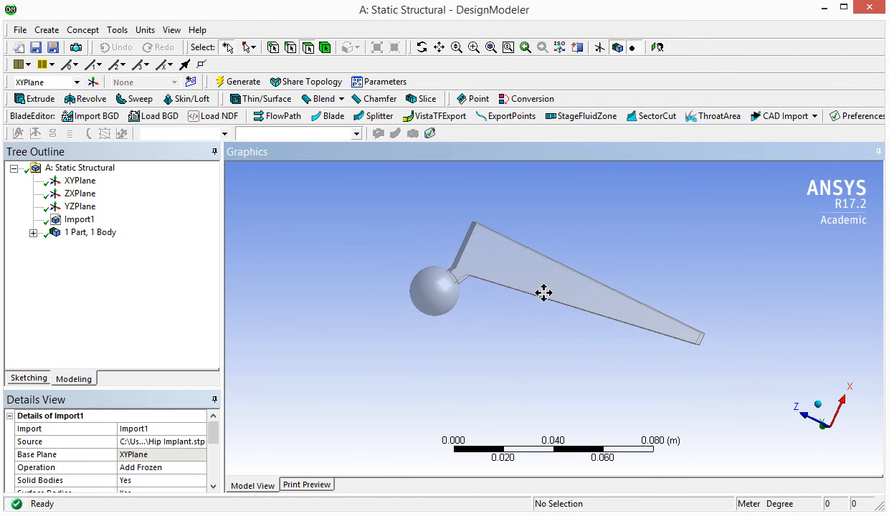
{"action": "left_click_drag", "start_coordinate": [543, 292], "coordinate": [647, 307]}
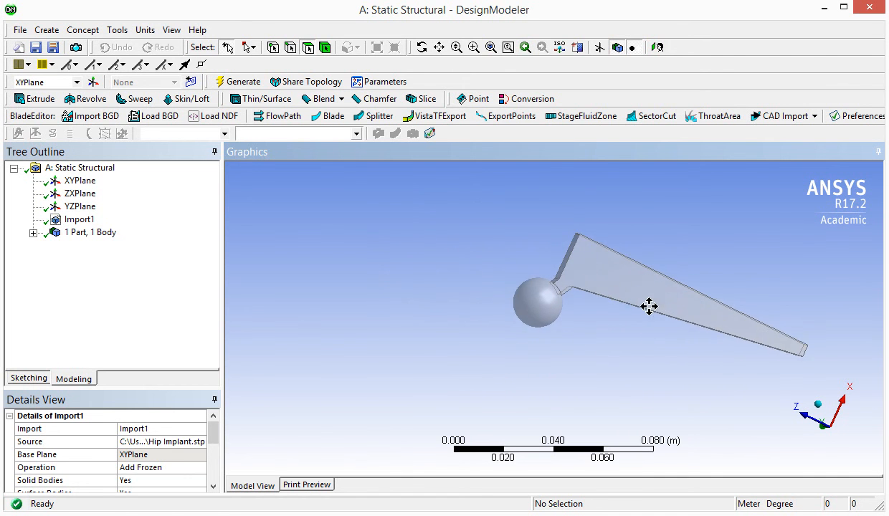
{"action": "left_click_drag", "start_coordinate": [647, 307], "coordinate": [593, 268]}
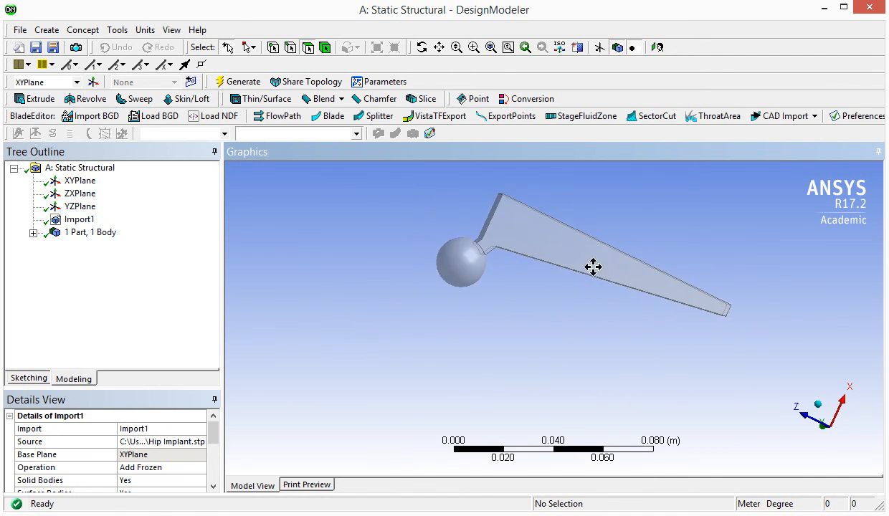
{"action": "left_click_drag", "start_coordinate": [594, 268], "coordinate": [516, 310]}
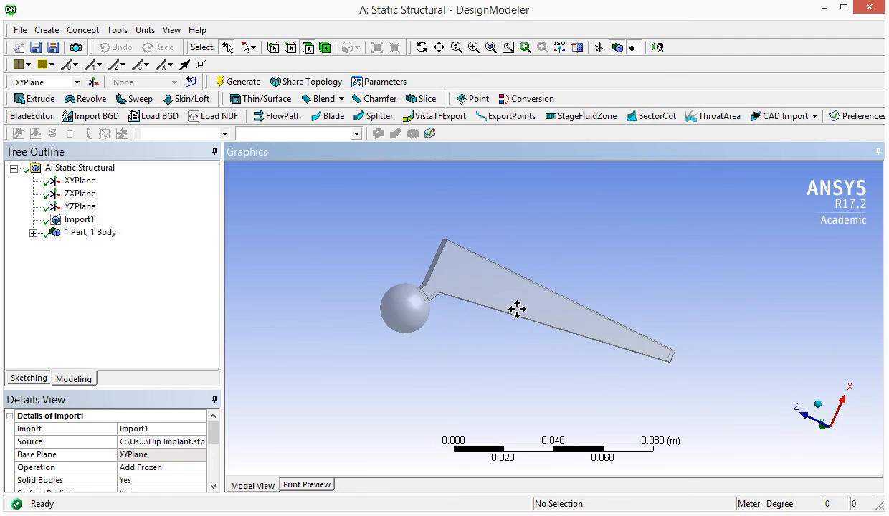
{"action": "left_click_drag", "start_coordinate": [517, 310], "coordinate": [504, 324]}
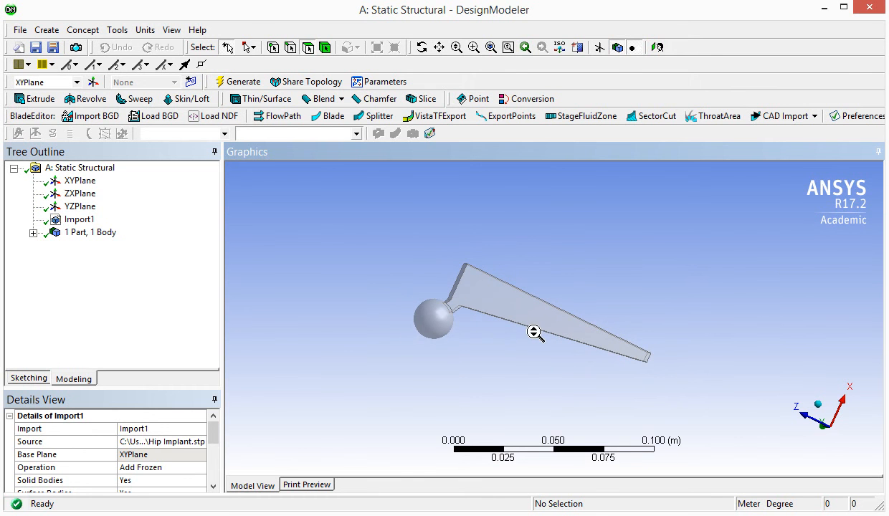
Orbit the implant to see the stem hanging down, the ball on either side, and the stem edge-on.
{"action": "left_click_drag", "start_coordinate": [533, 333], "coordinate": [628, 299]}
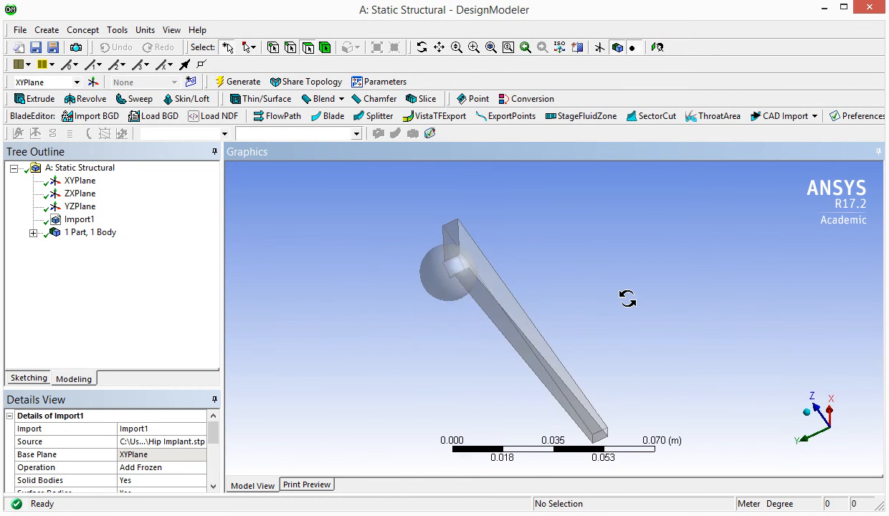
{"action": "left_click_drag", "start_coordinate": [628, 298], "coordinate": [789, 268]}
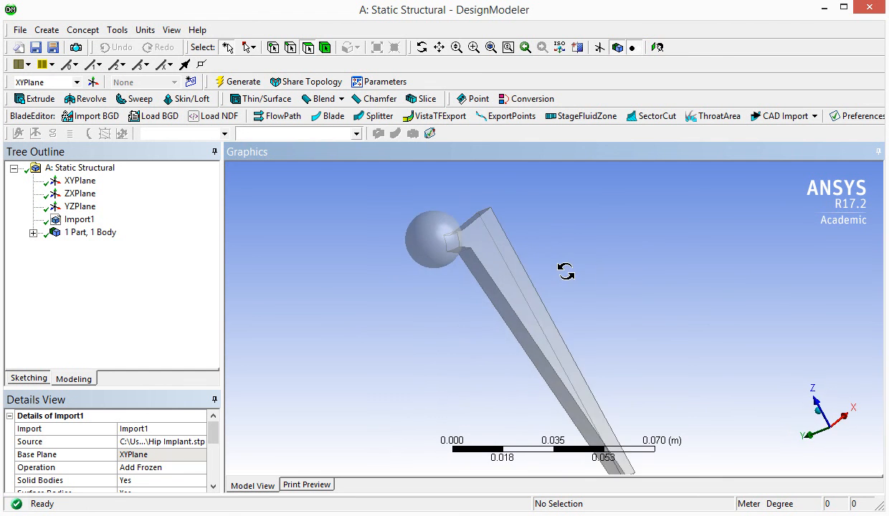
{"action": "left_click_drag", "start_coordinate": [566, 271], "coordinate": [603, 295]}
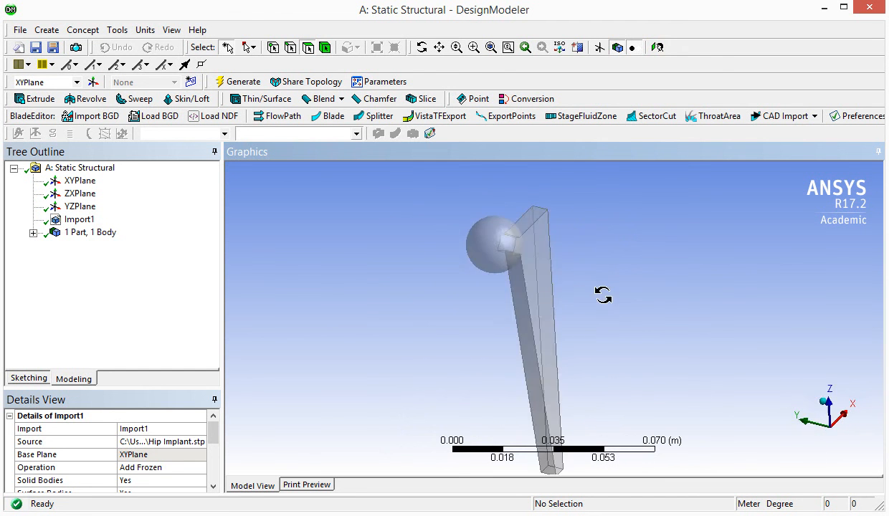
{"action": "left_click_drag", "start_coordinate": [604, 295], "coordinate": [711, 299]}
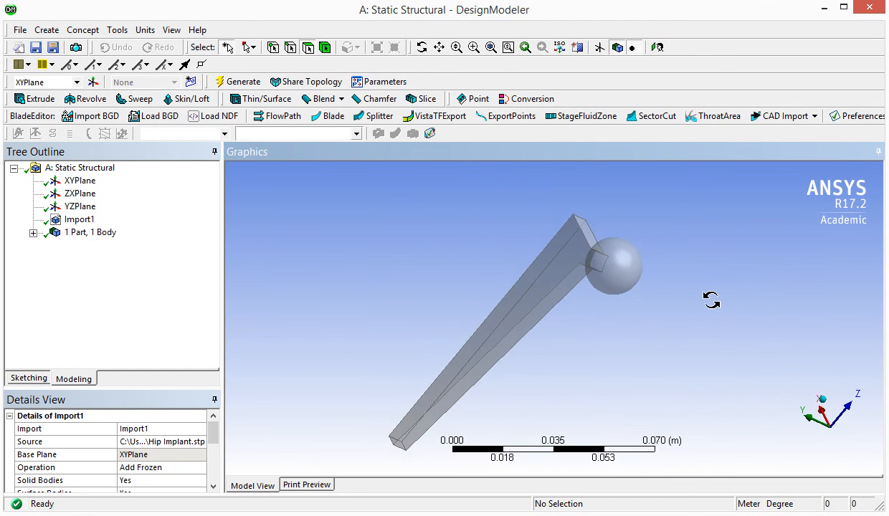
{"action": "left_click_drag", "start_coordinate": [709, 300], "coordinate": [438, 244]}
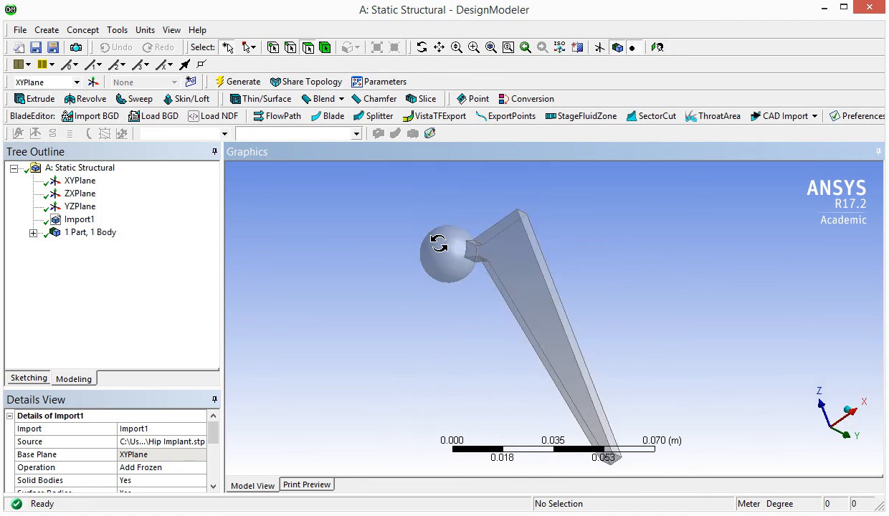
{"action": "left_click_drag", "start_coordinate": [441, 244], "coordinate": [565, 249]}
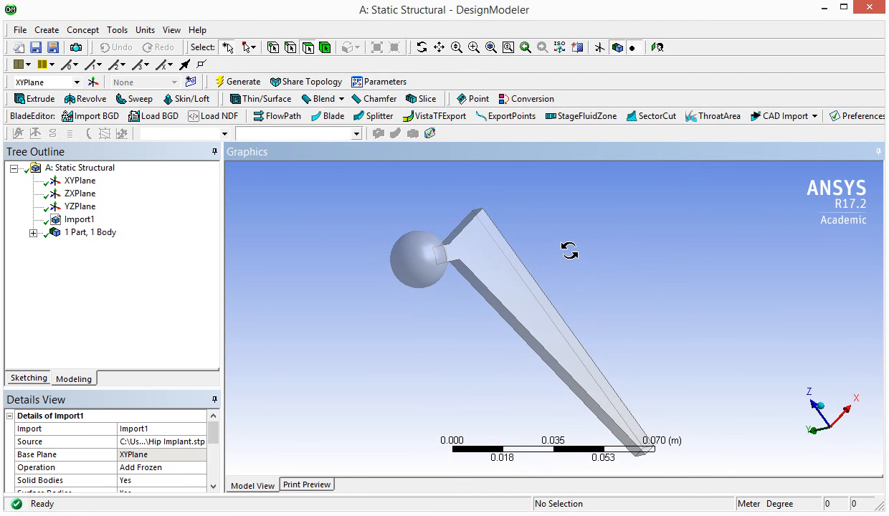
{"action": "mouse_move", "coordinate": [586, 274]}
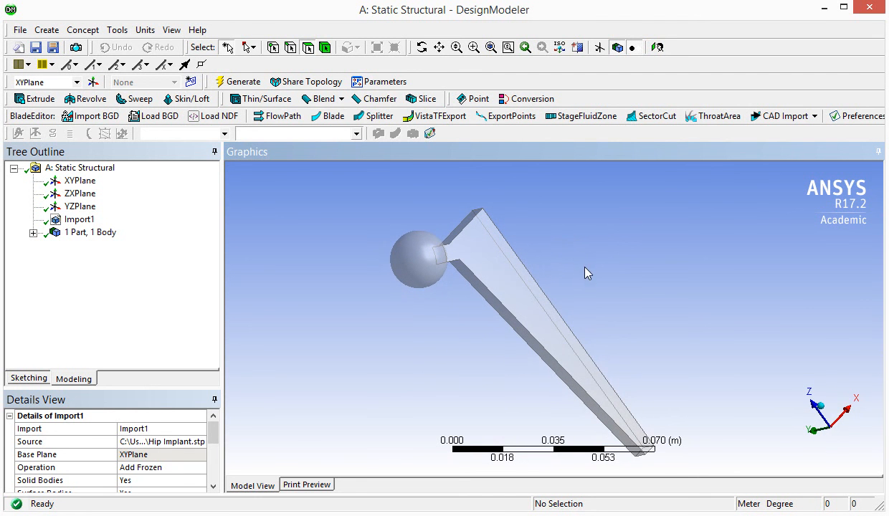